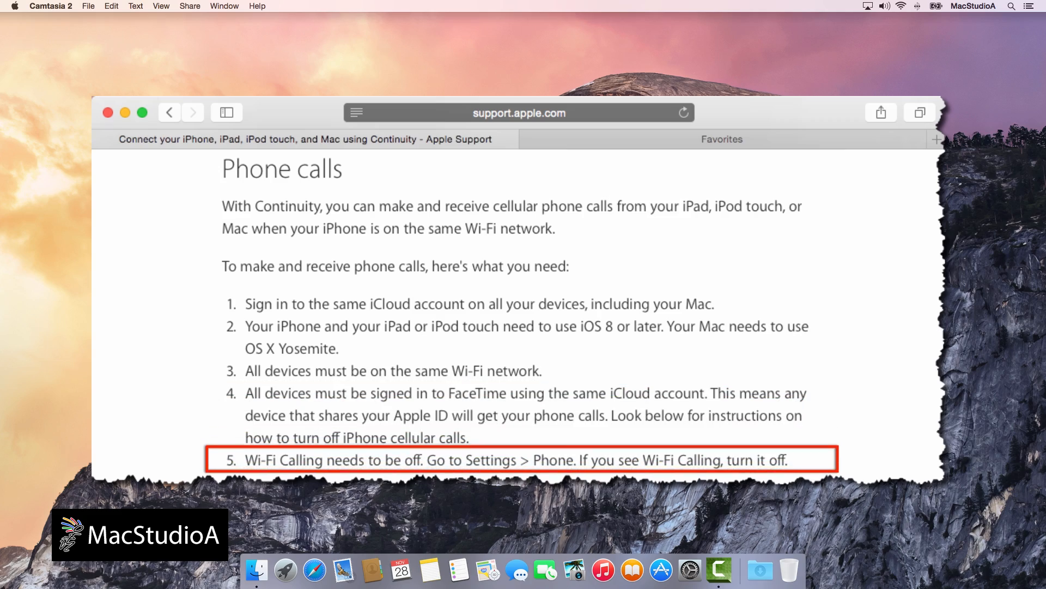
Step: Switch on iPhone Cellular Calls on the iPhone's FaceTime settings page
left_click(108, 113)
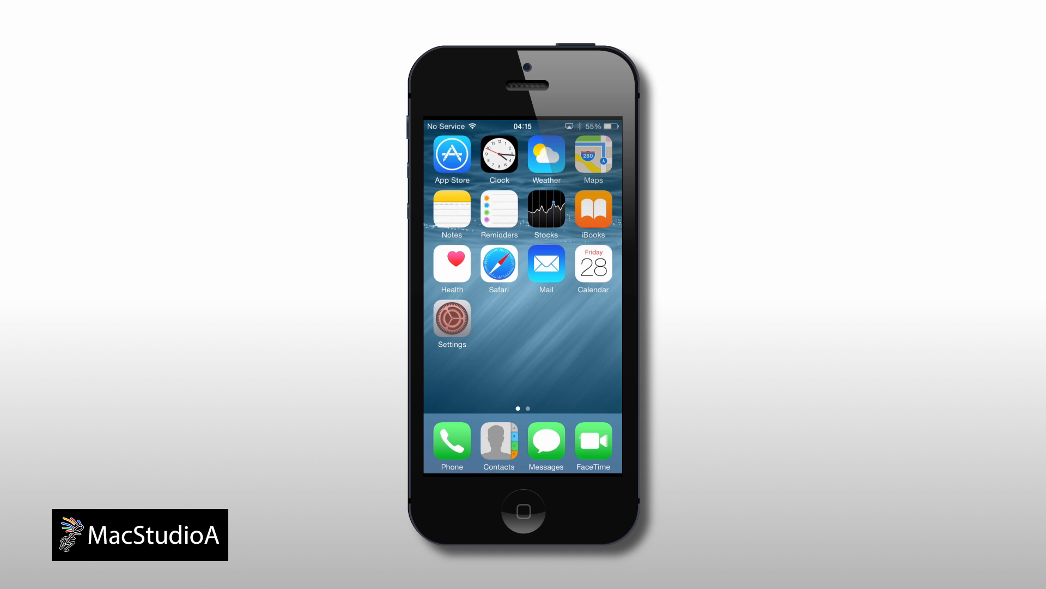
left_click(451, 324)
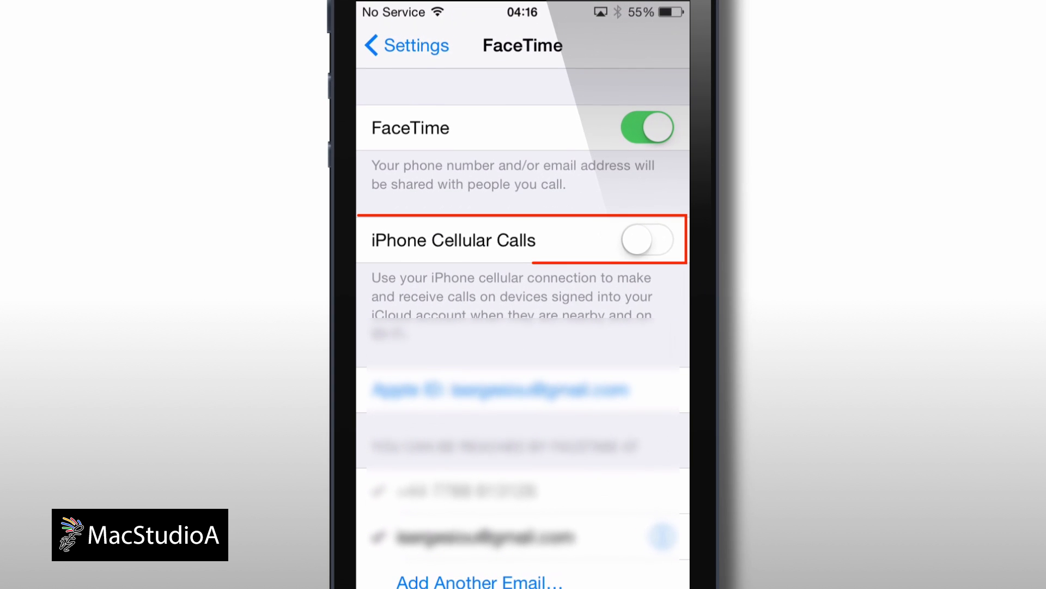
left_click(646, 240)
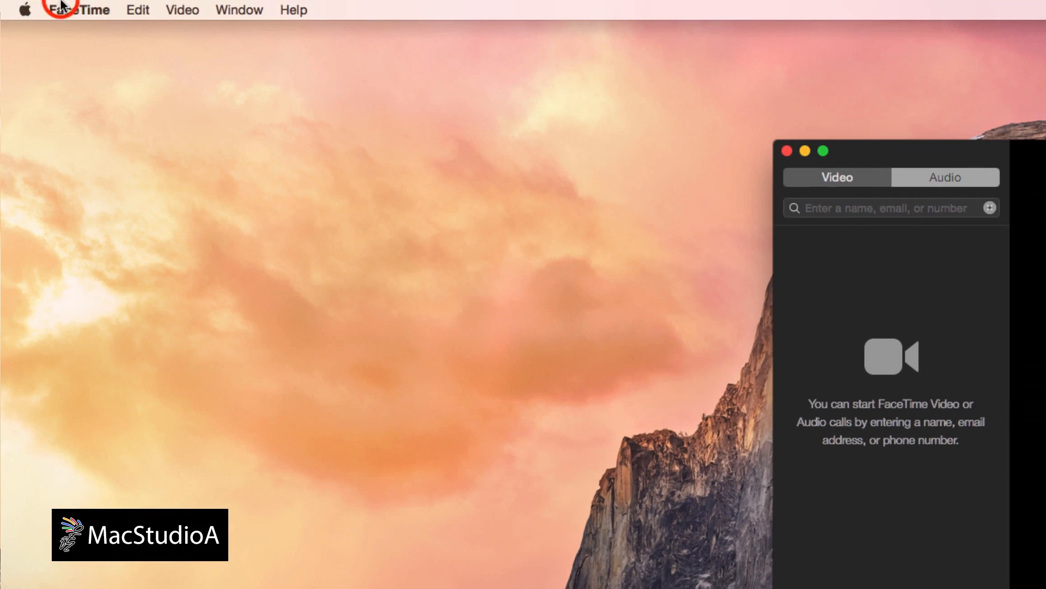
Step: Tick iPhone Cellular Calls in FaceTime Preferences on the Mac and choose an incoming-call ringtone
left_click(79, 9)
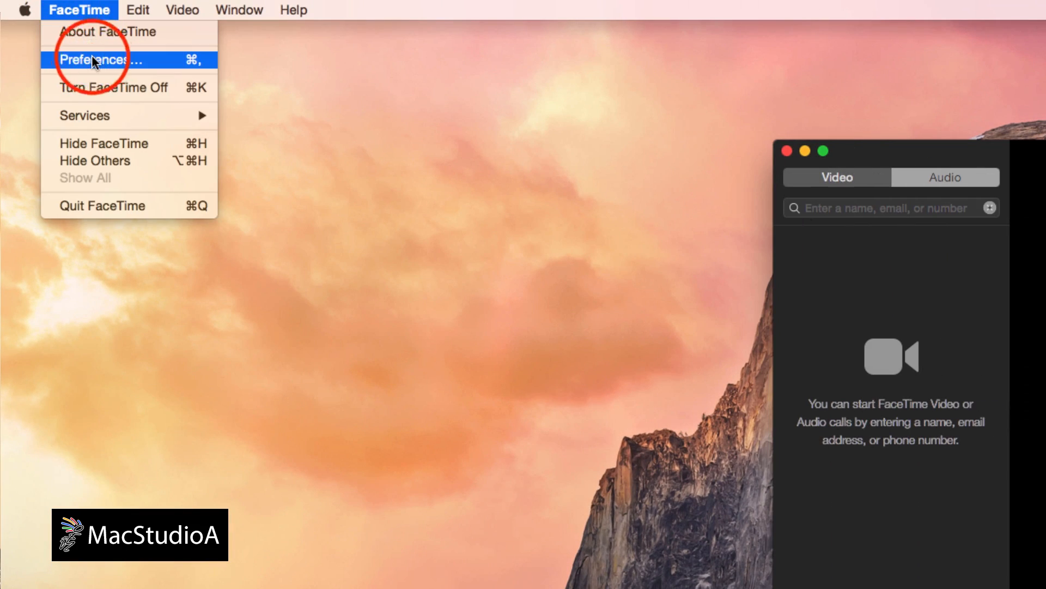
left_click(100, 59)
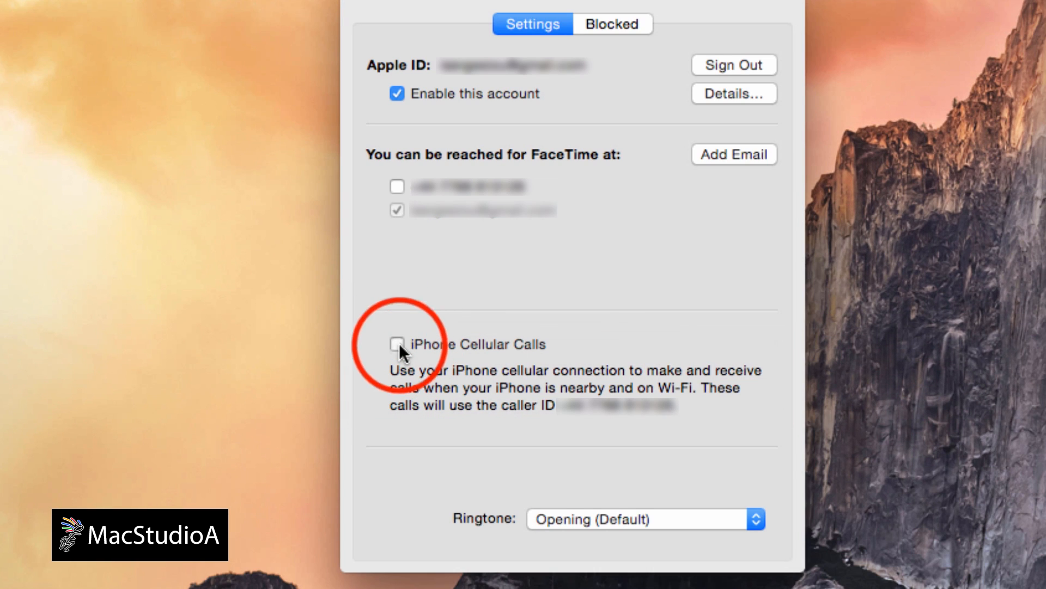
left_click(396, 344)
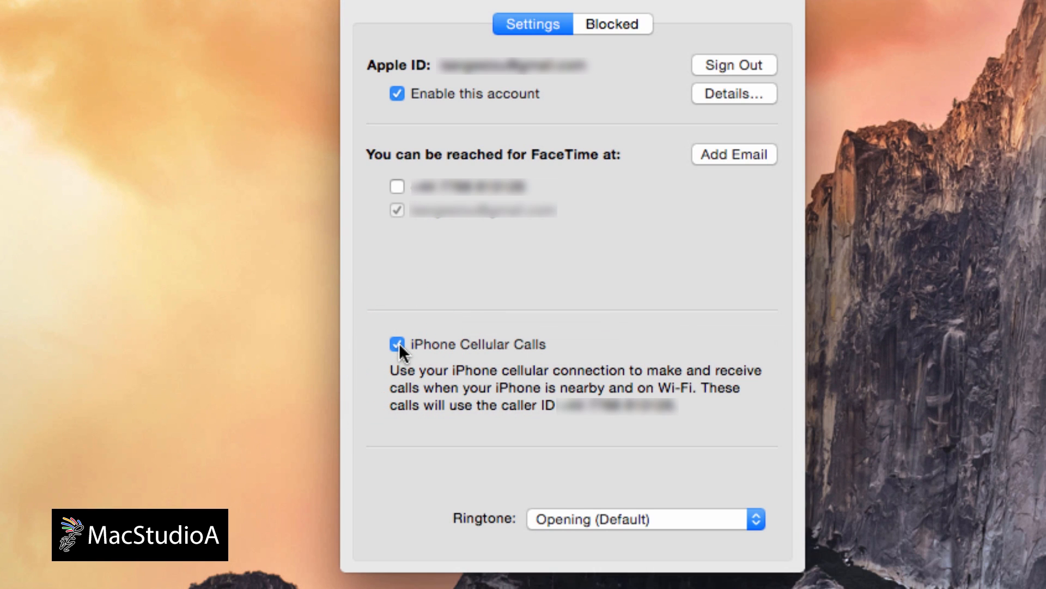
mouse_move(541, 427)
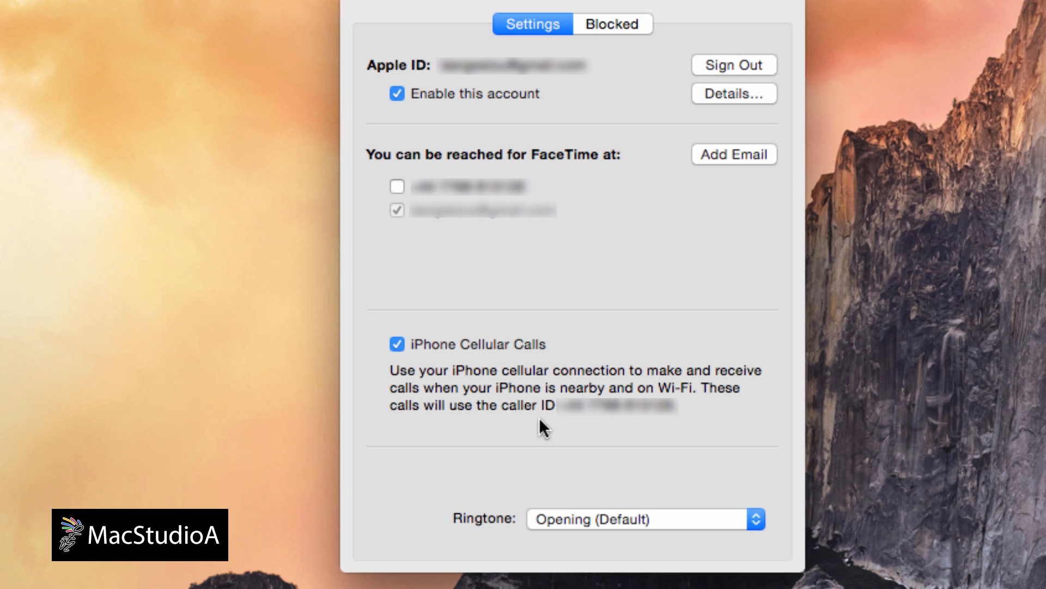
left_click(755, 519)
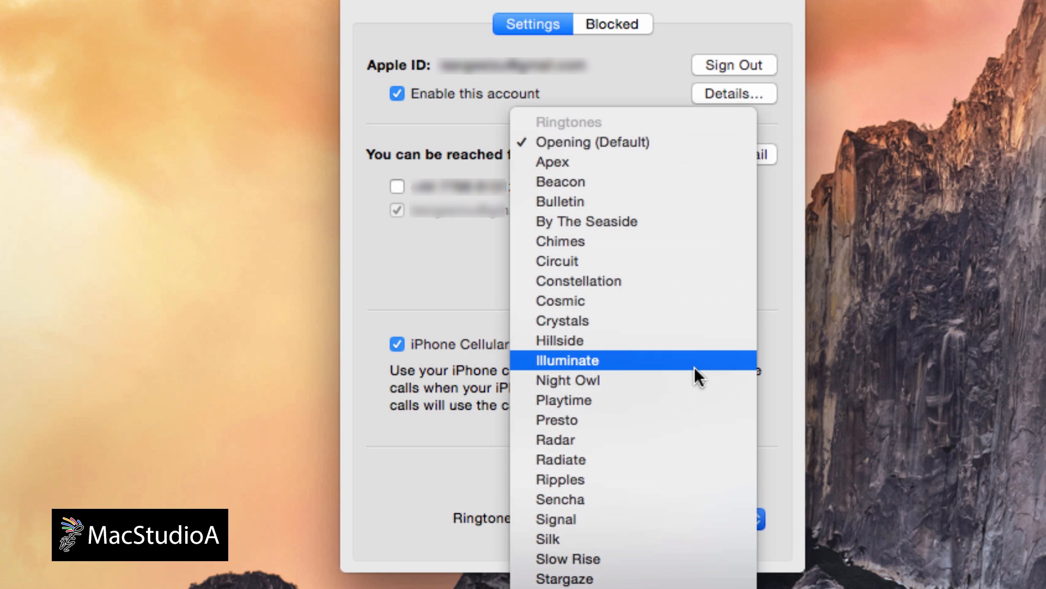
left_click(568, 379)
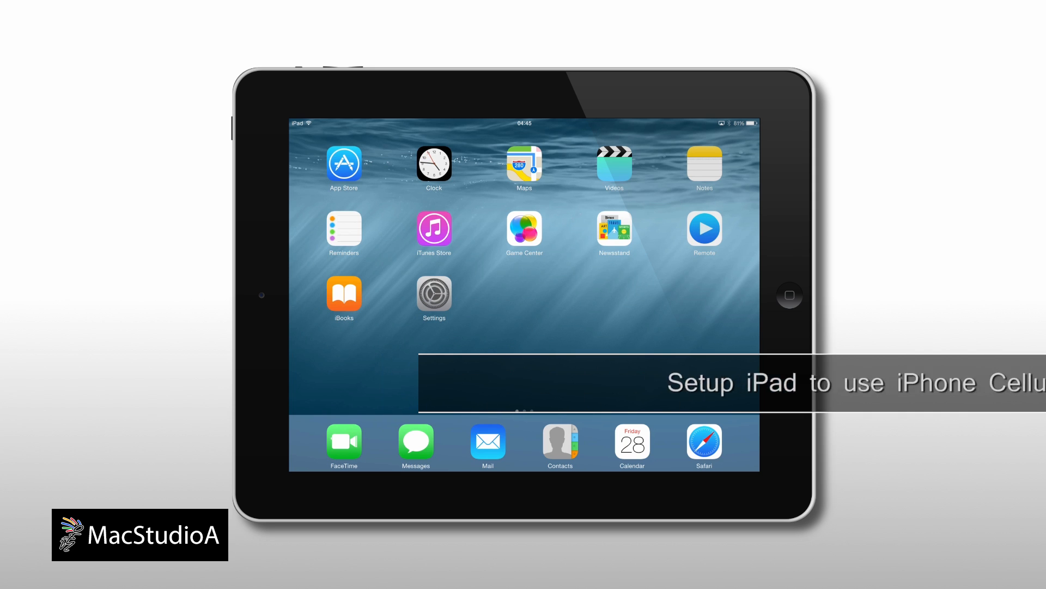
Step: Switch on iPhone Cellular Calls on the iPad's FaceTime settings page
left_click(434, 296)
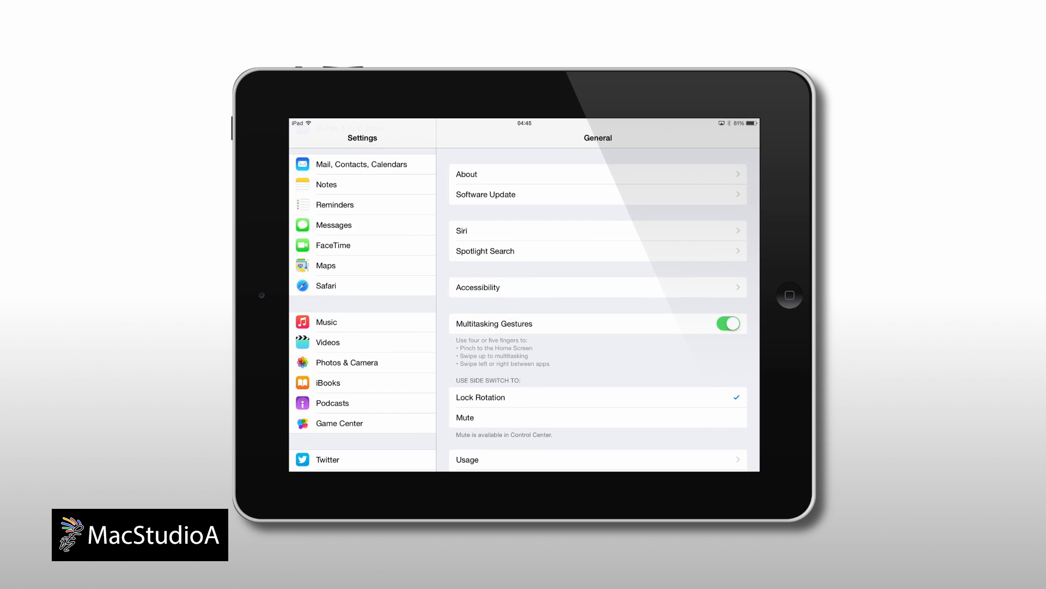
left_click(333, 245)
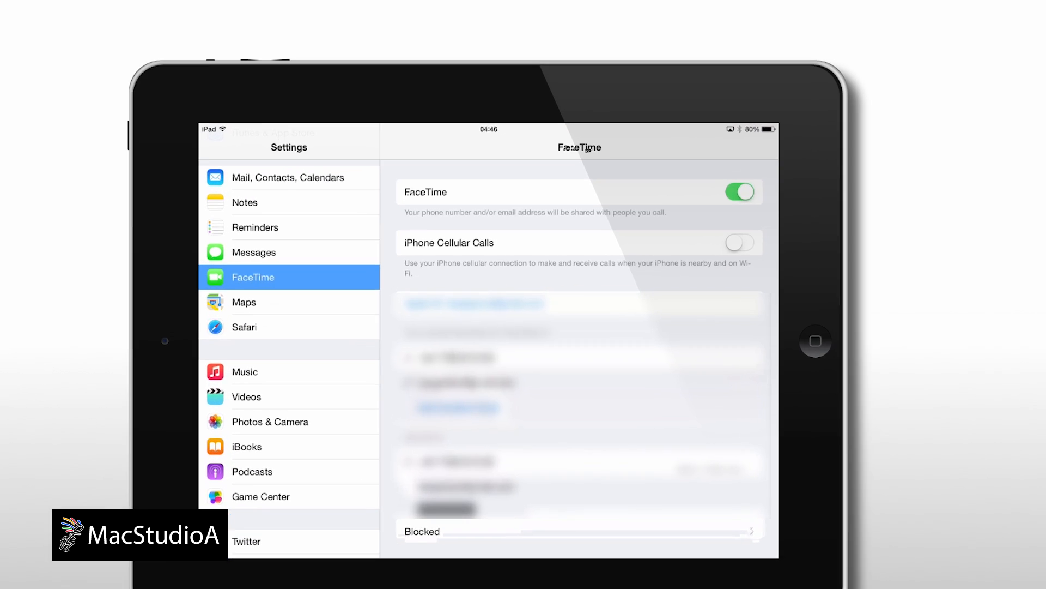
left_click(739, 242)
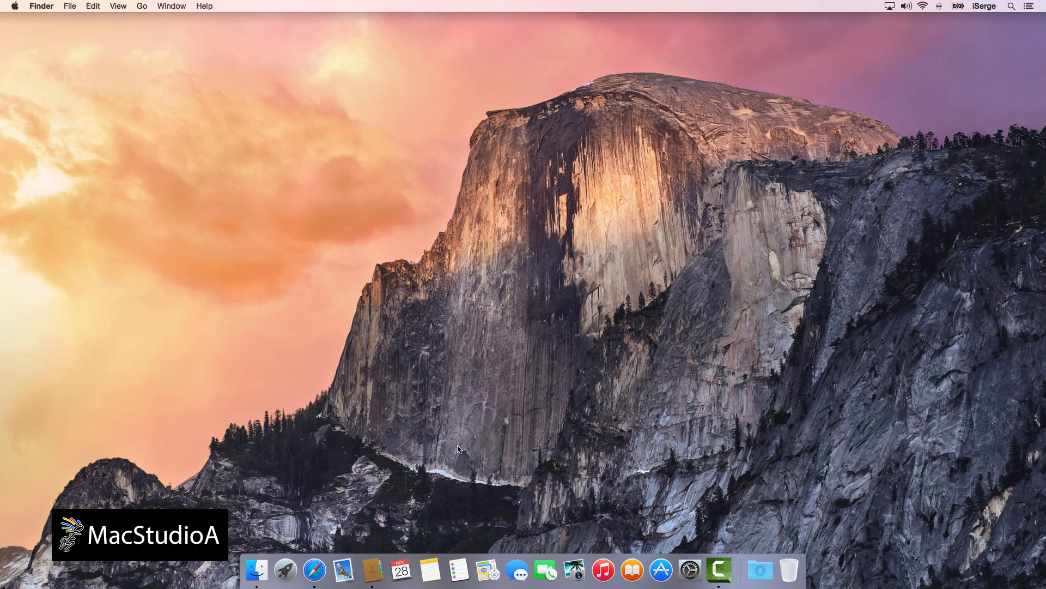
Step: Call Mac Studio A from the Mac's Contacts through the iPhone, then end the call
left_click(371, 569)
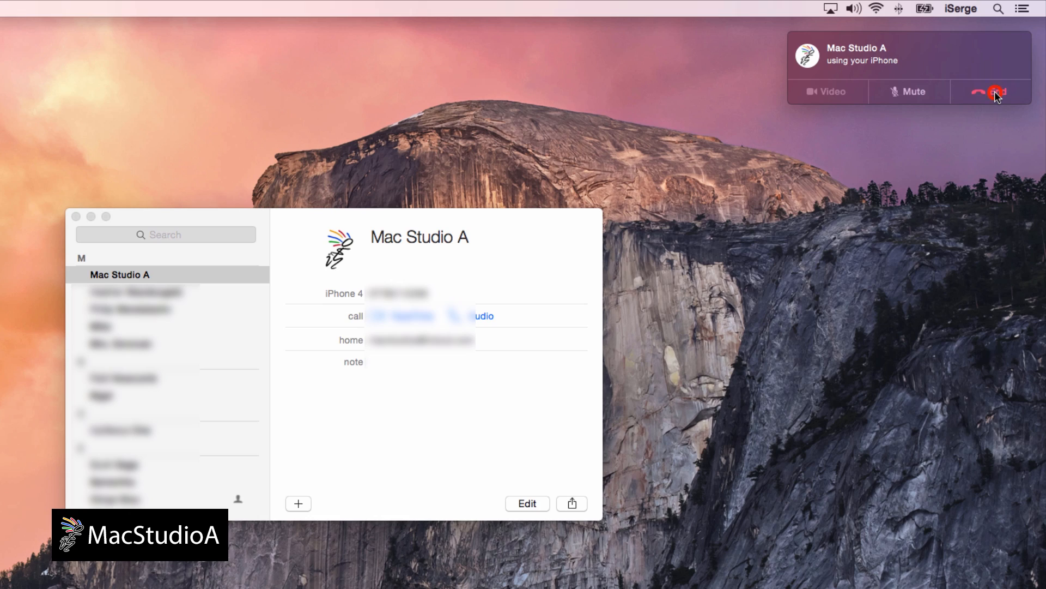
left_click(990, 92)
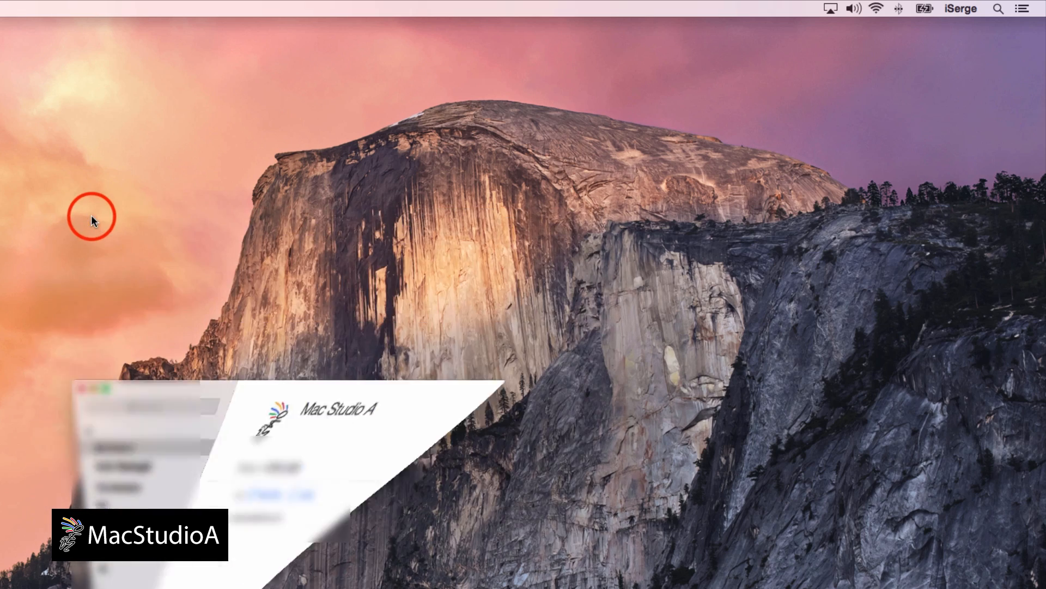
left_click(310, 569)
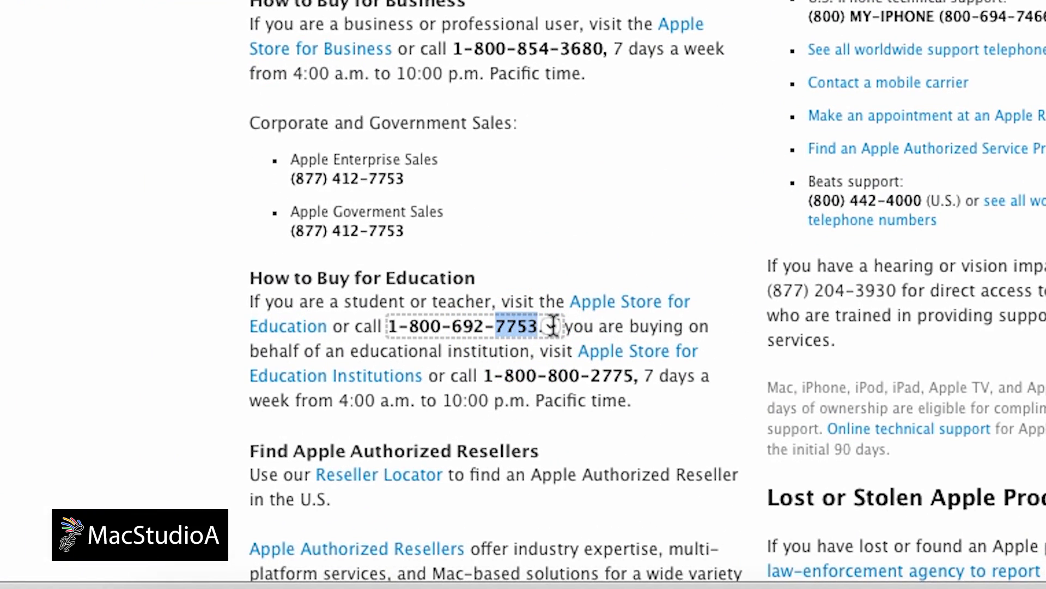
left_click(554, 327)
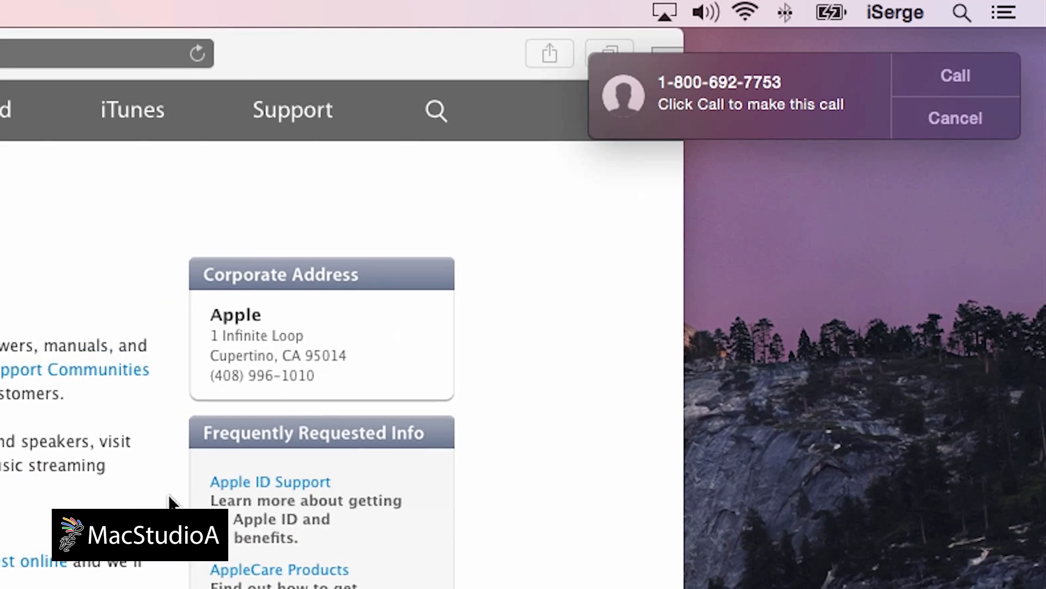
mouse_move(947, 130)
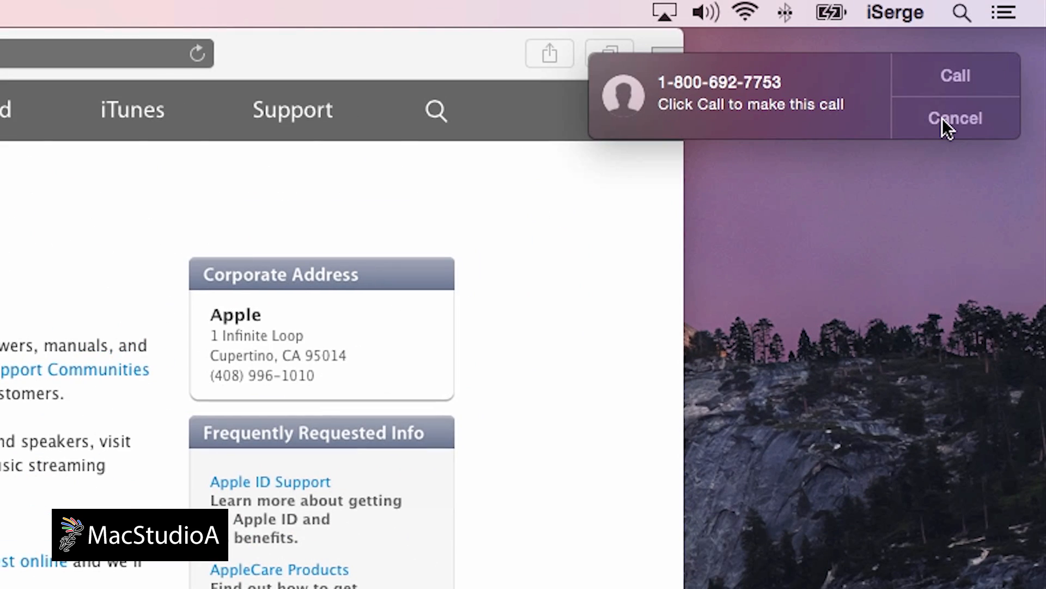
left_click(954, 118)
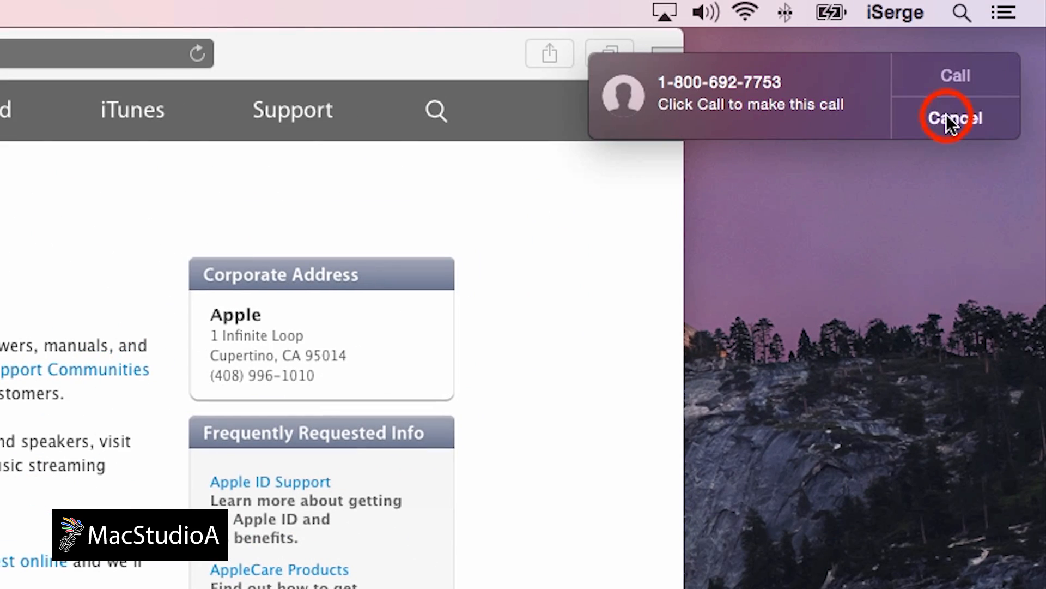
left_click(954, 118)
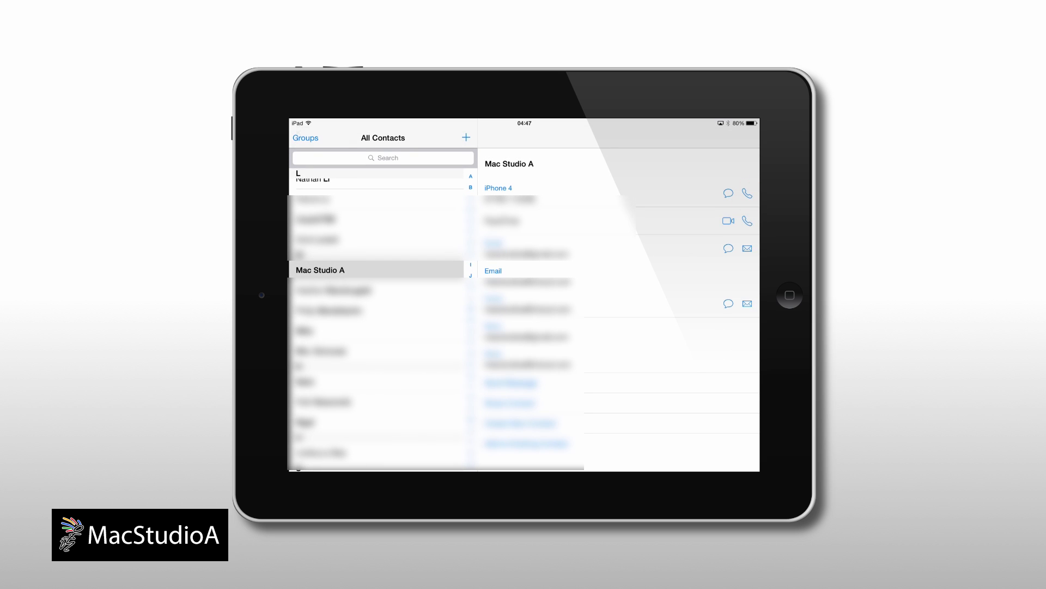
left_click(789, 295)
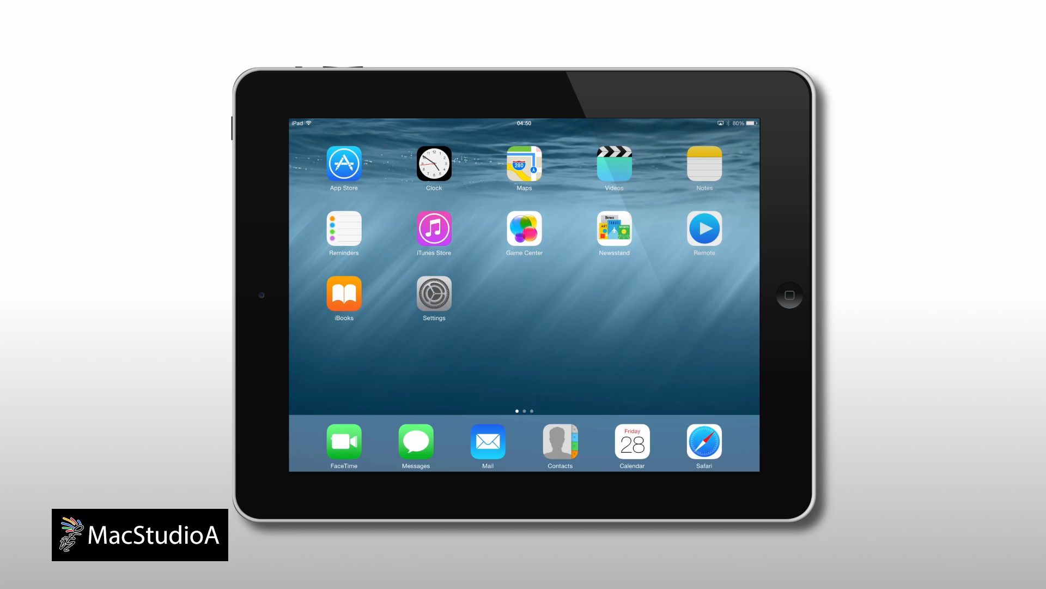
left_click(704, 441)
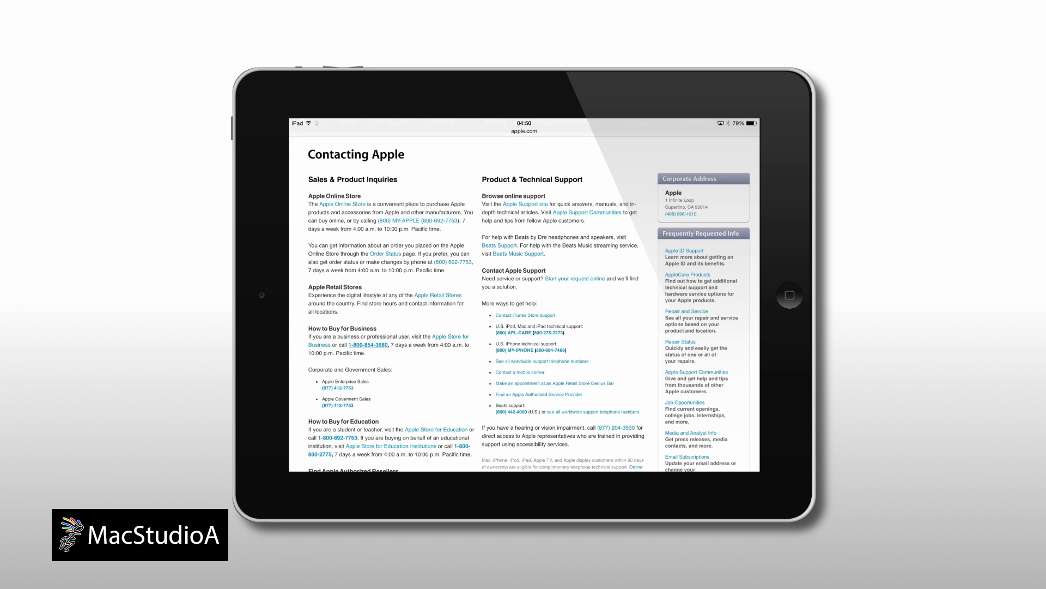
left_click(370, 344)
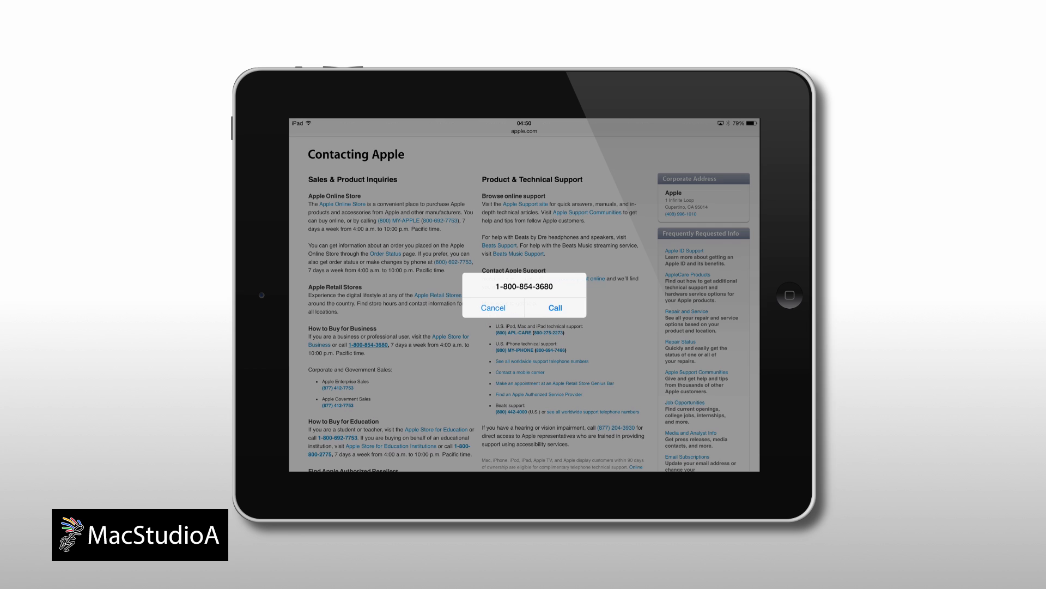